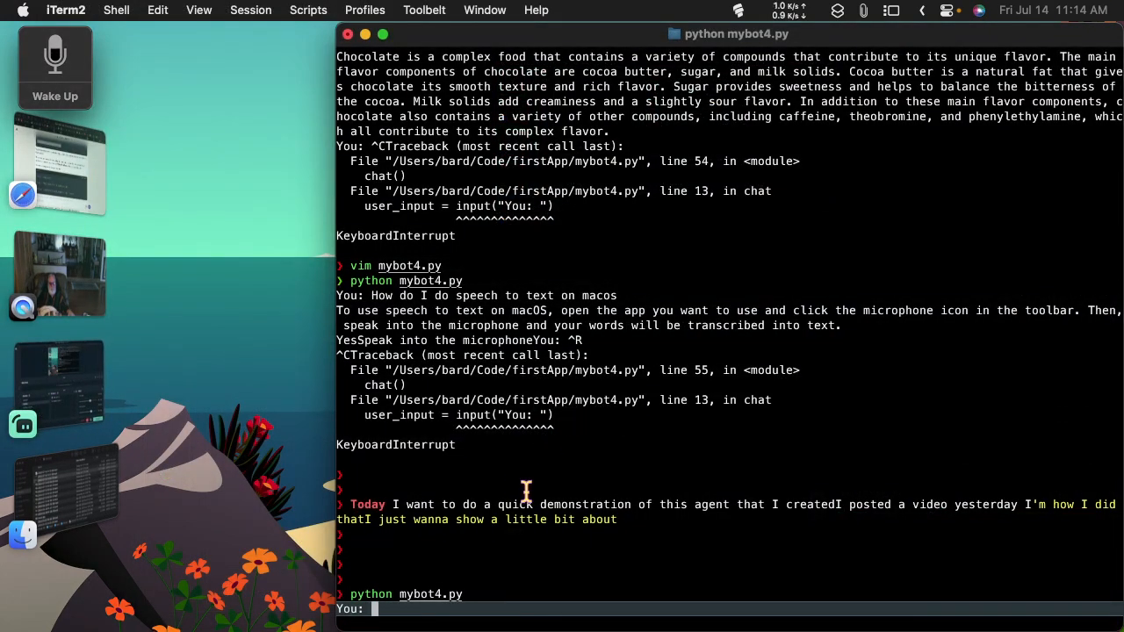
{"action": "mouse_move", "coordinate": [360, 594]}
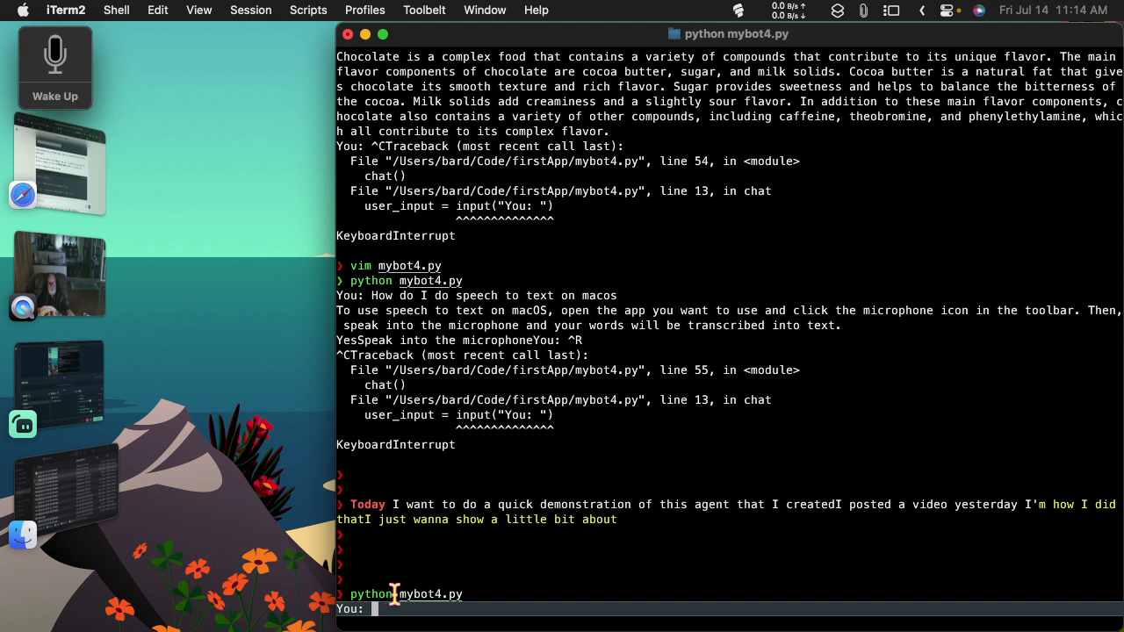
{"action": "mouse_move", "coordinate": [571, 599]}
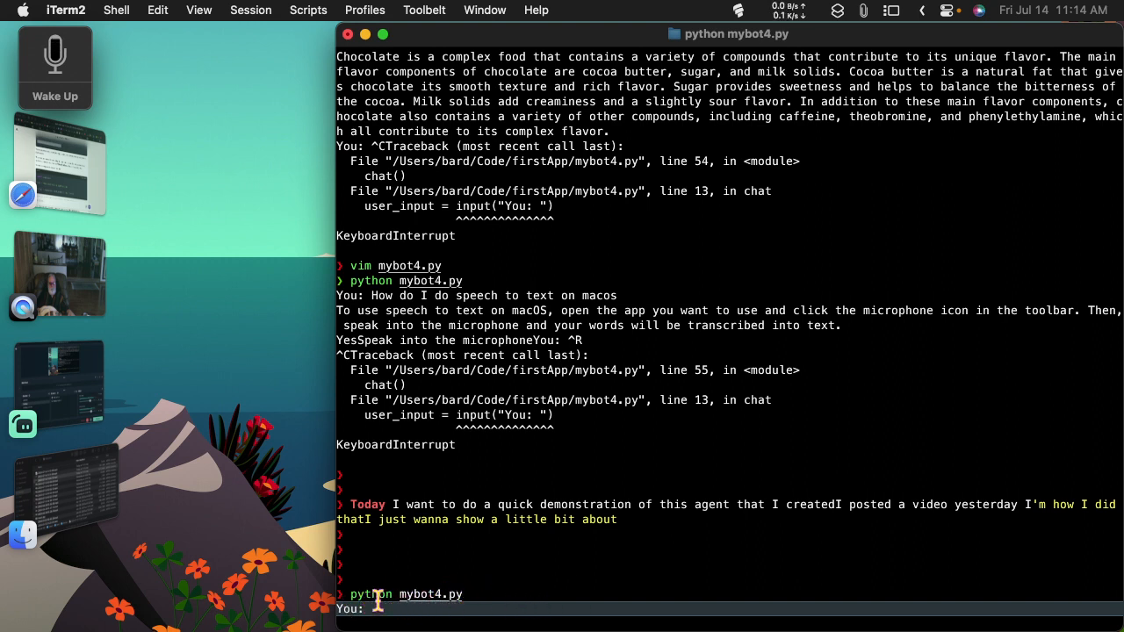
{"action": "mouse_move", "coordinate": [663, 443]}
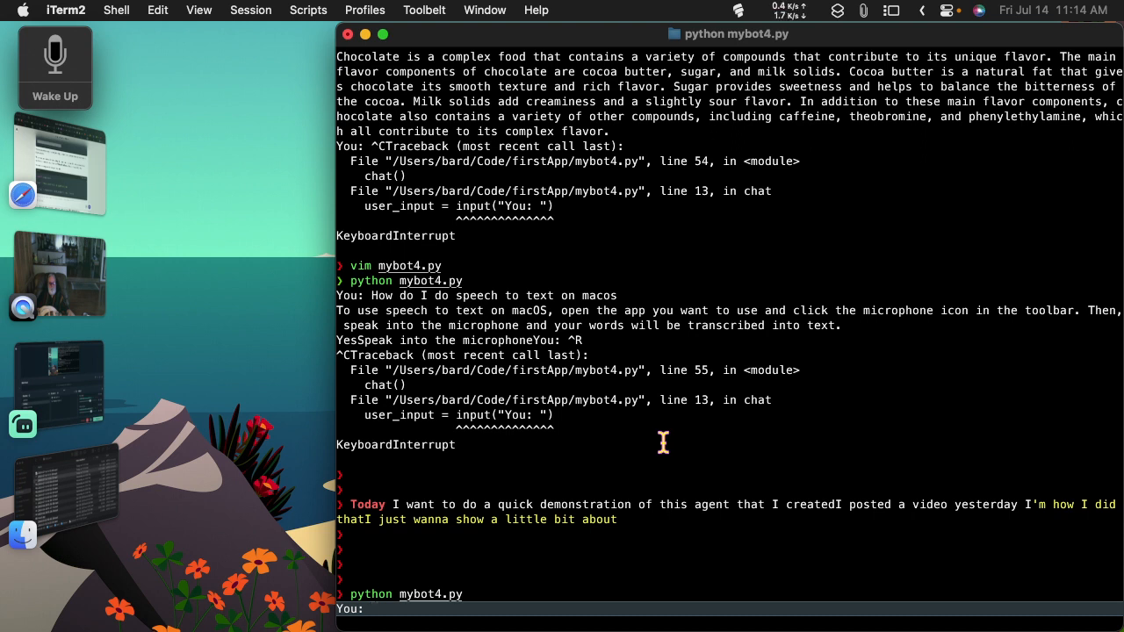
{"action": "mouse_move", "coordinate": [226, 44]}
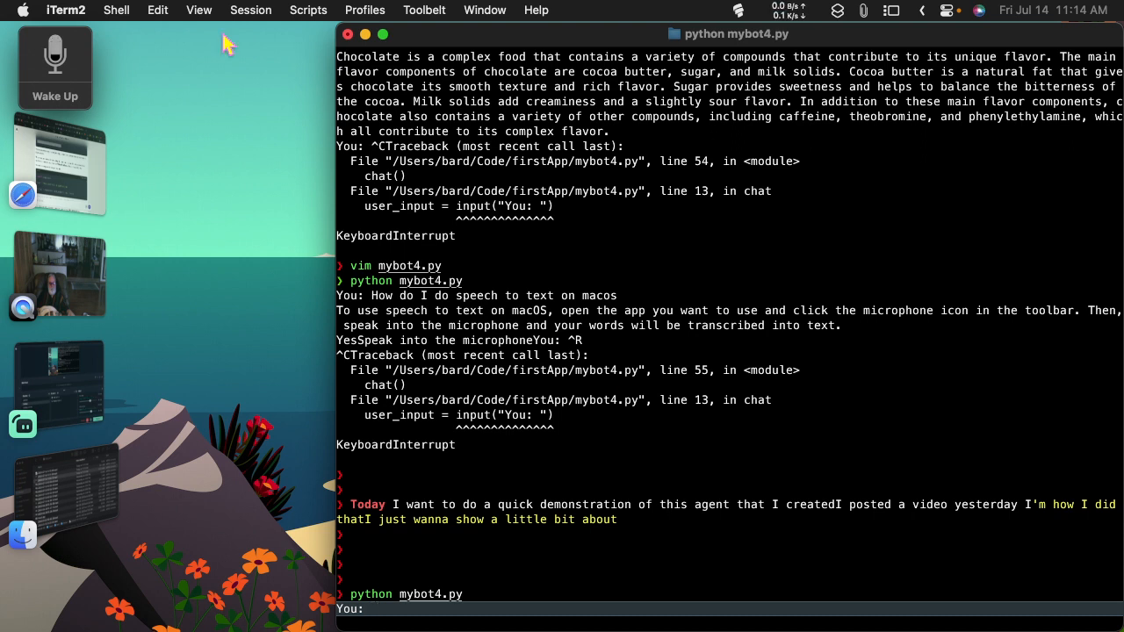
- Toggle macOS Voice Control from the Shortcuts menu-bar list
{"action": "left_click", "coordinate": [836, 10]}
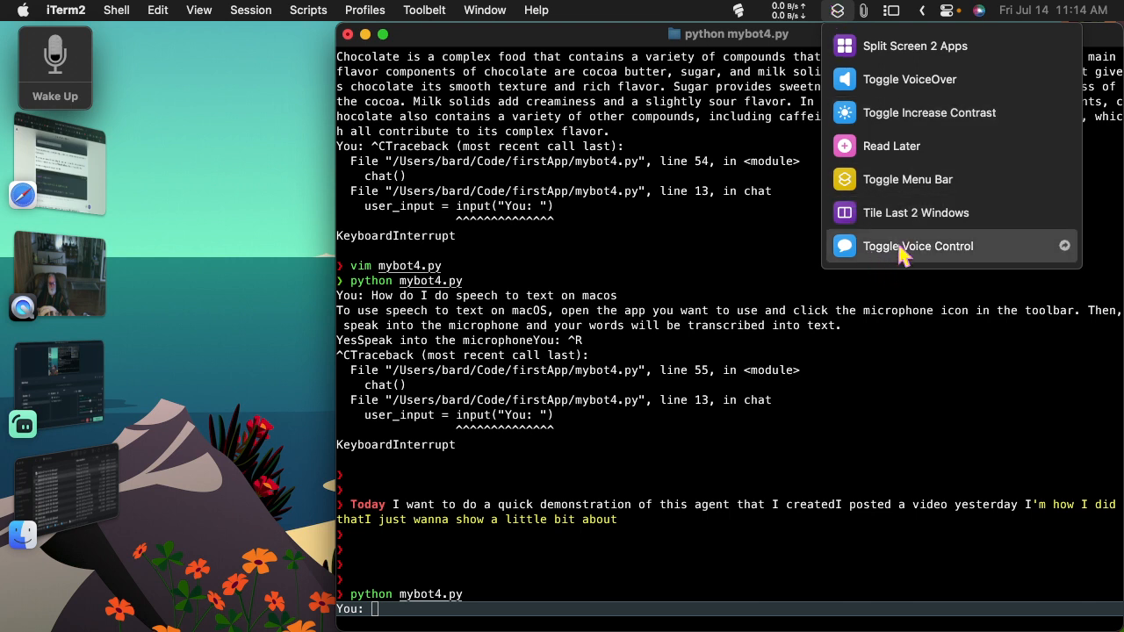
{"action": "left_click", "coordinate": [917, 246]}
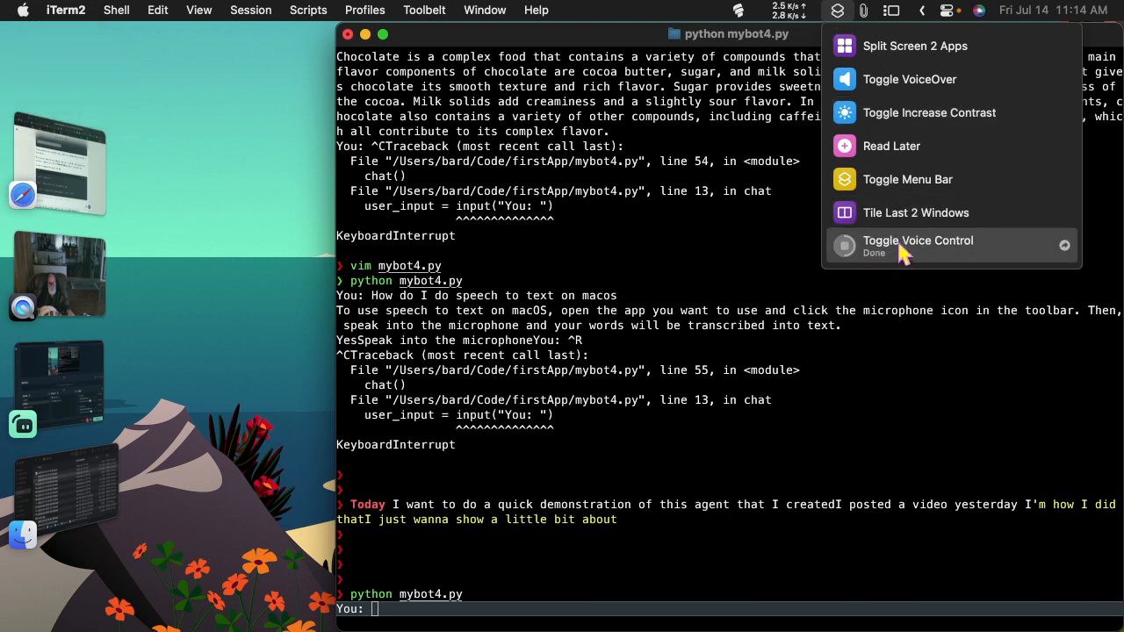
{"action": "mouse_move", "coordinate": [915, 213]}
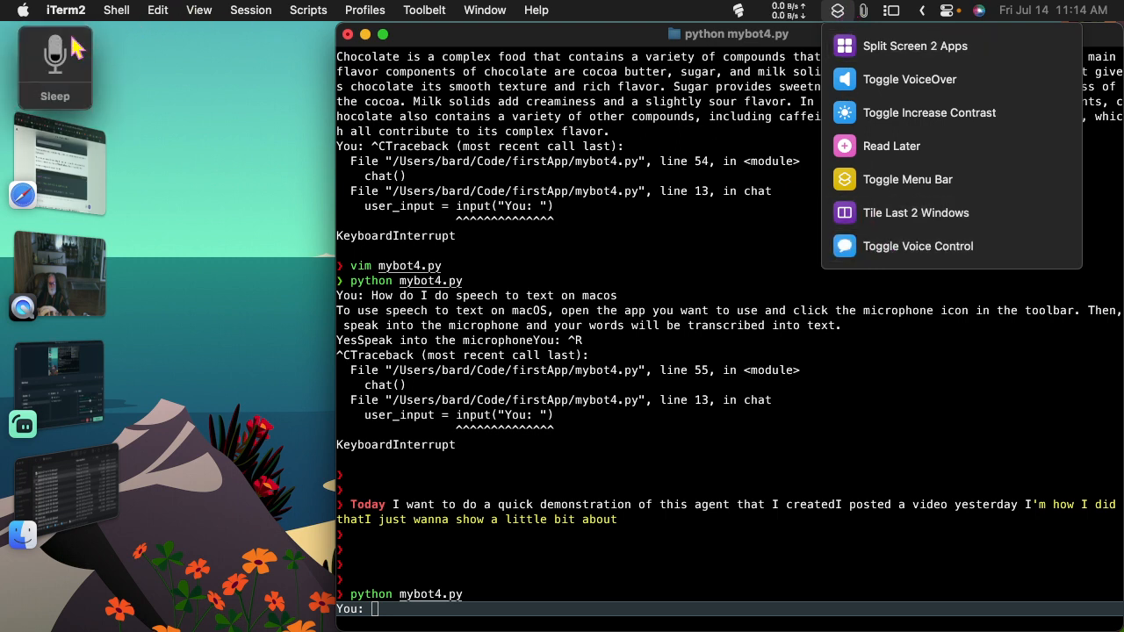
{"action": "mouse_move", "coordinate": [452, 316]}
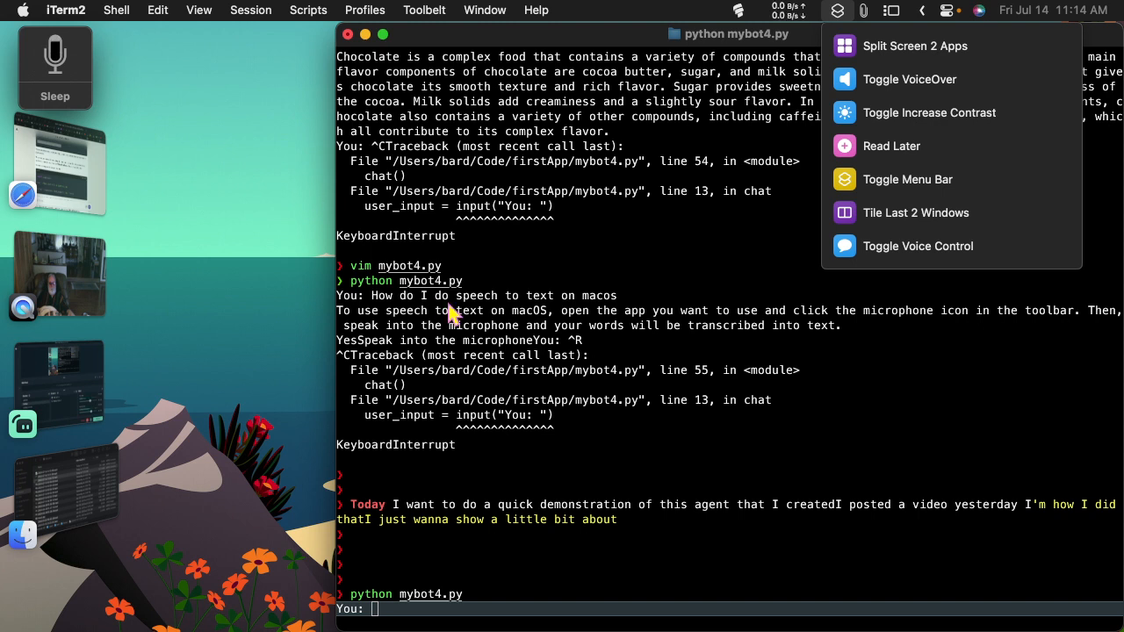
{"action": "mouse_move", "coordinate": [588, 537]}
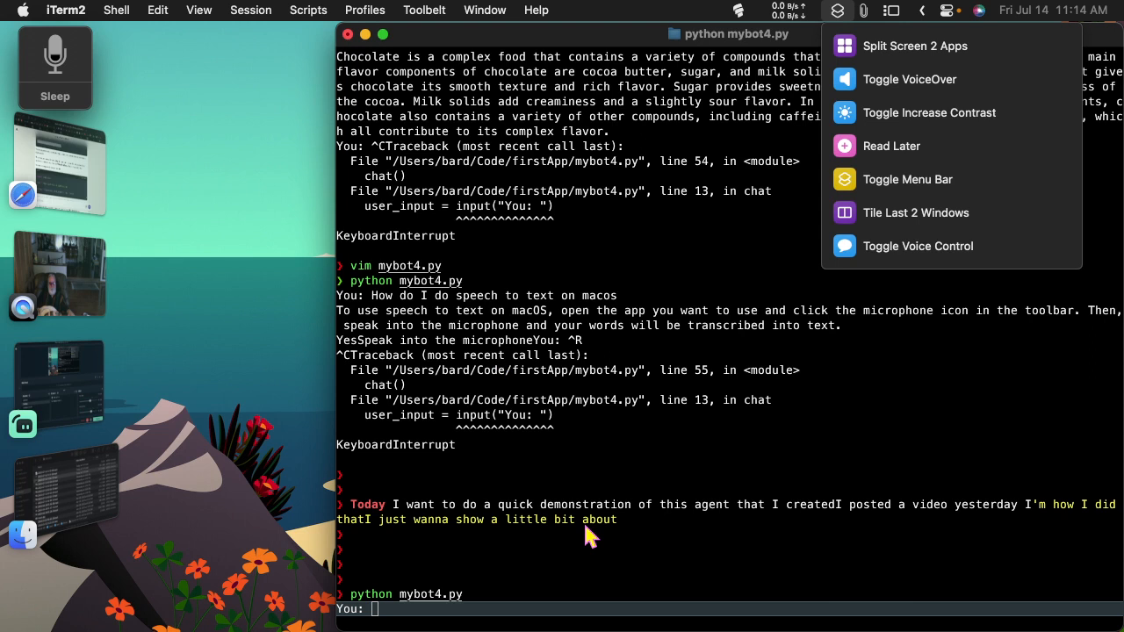
{"action": "mouse_move", "coordinate": [513, 571]}
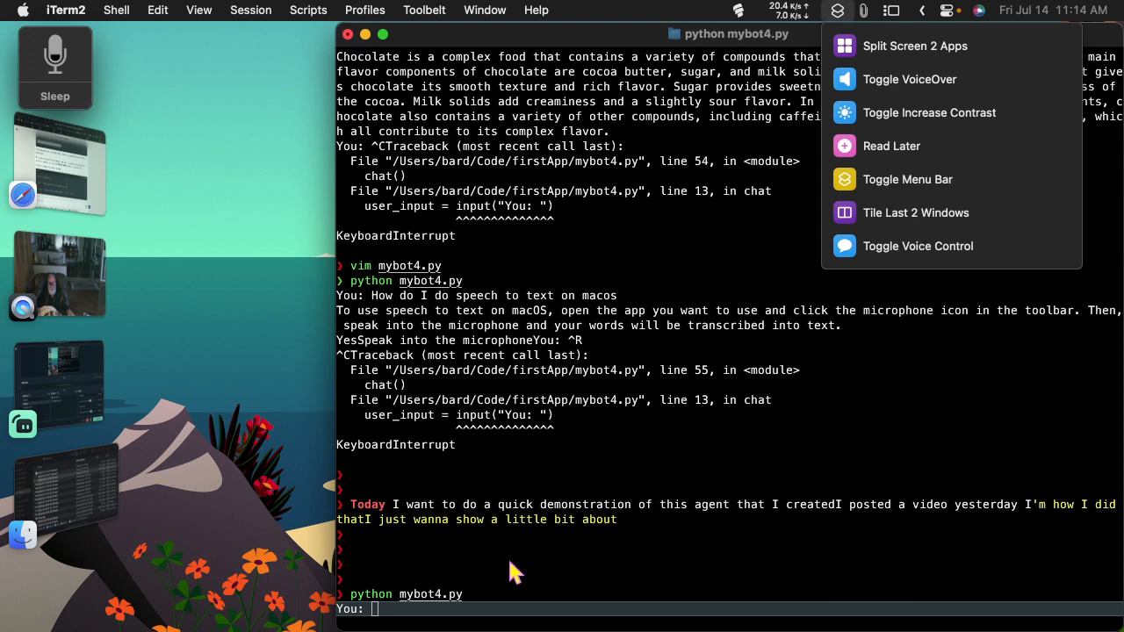
{"action": "mouse_move", "coordinate": [614, 454]}
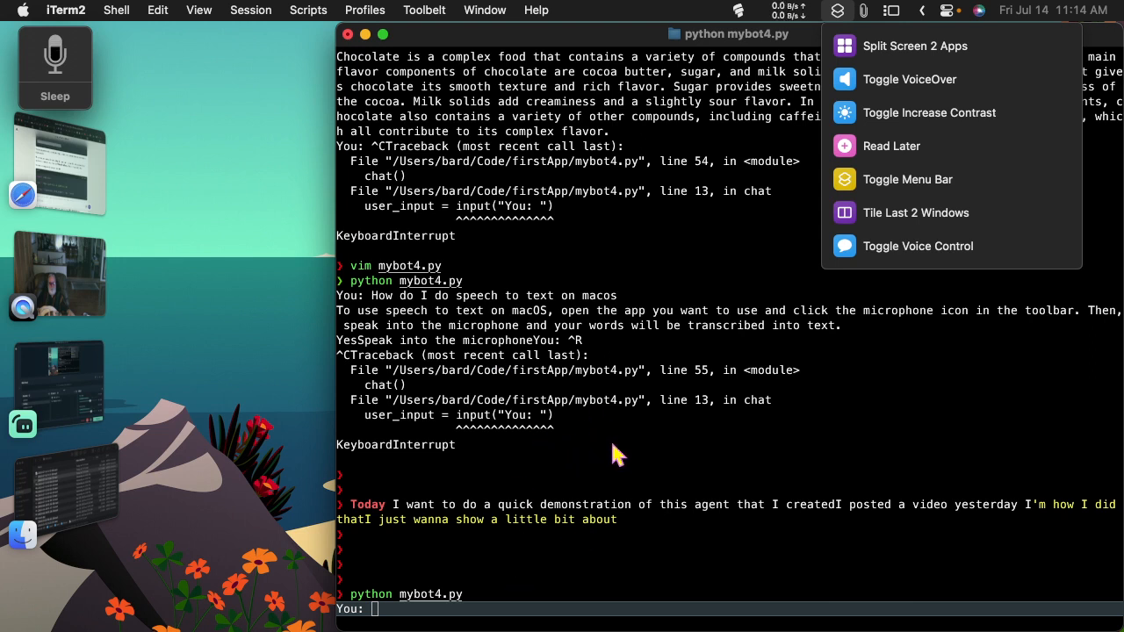
{"action": "type", "text": "Tap in this first year"}
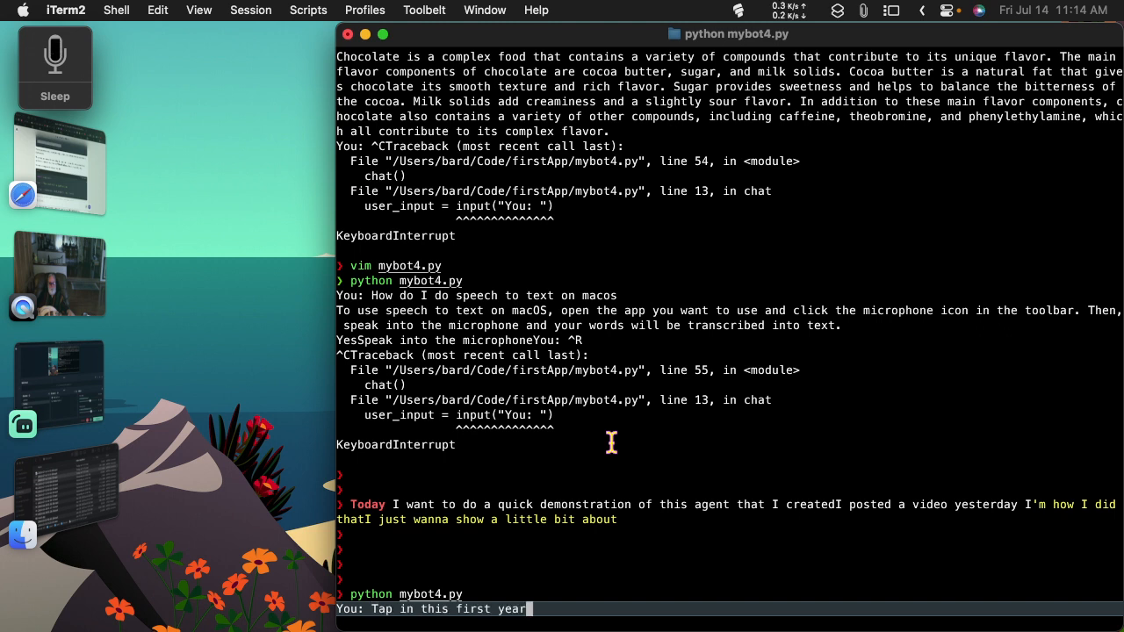
{"action": "key", "text": "backspace"}
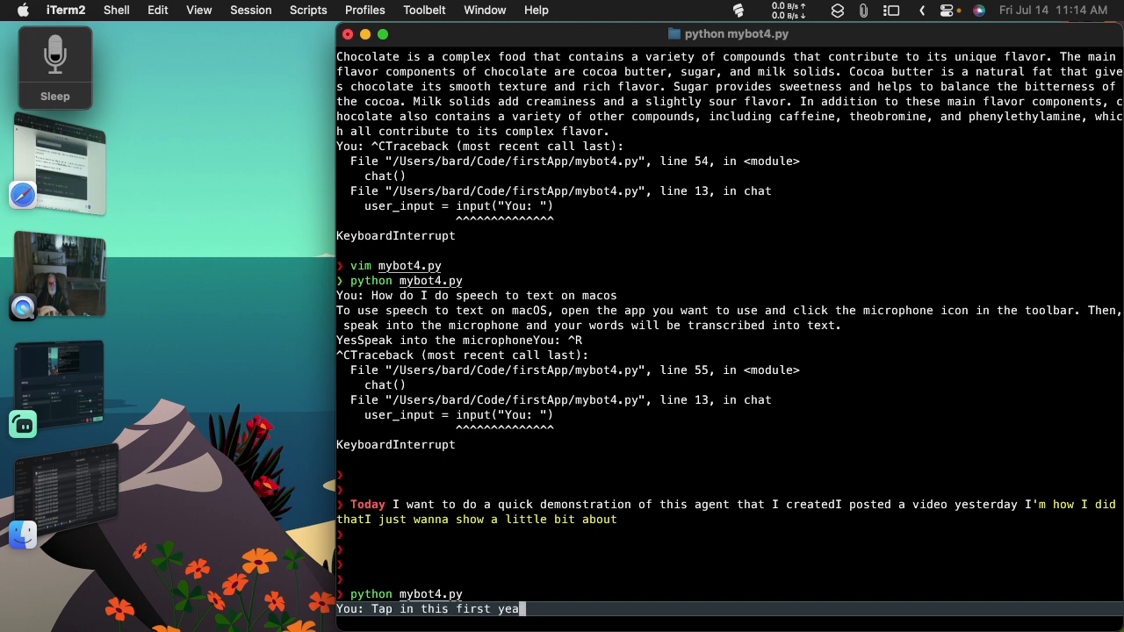
{"action": "type", "text": "What are"}
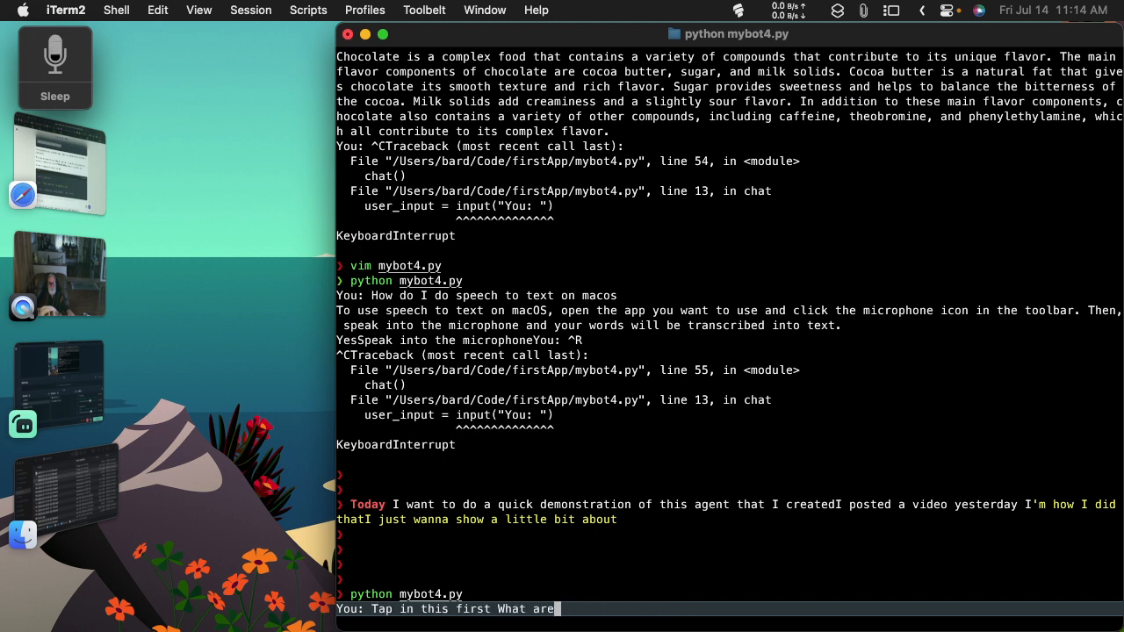
{"action": "key", "text": "backspace"}
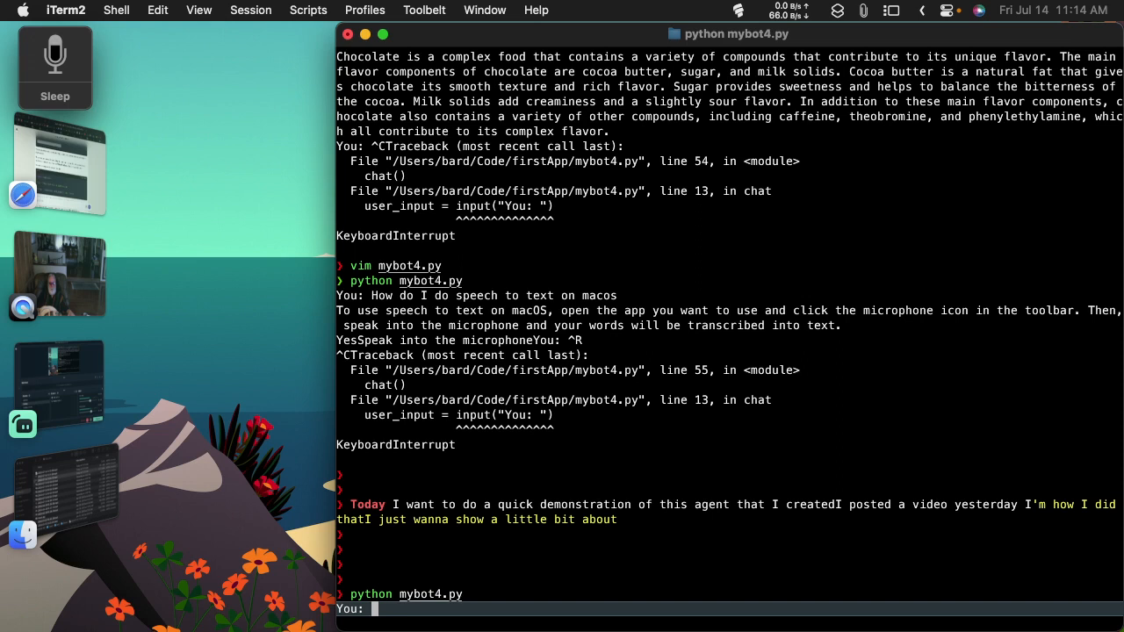
- Dictate 'What are some good questions to ask a large language model' to the chatbot
{"action": "type", "text": "What are some good questions to ask a large language model"}
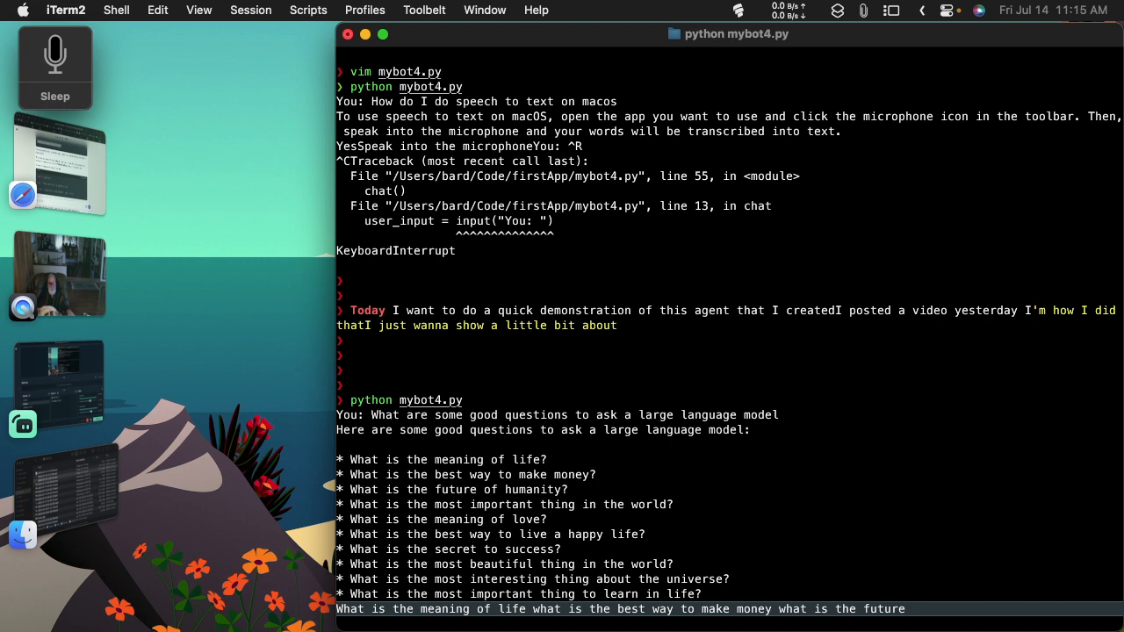
{"action": "mouse_move", "coordinate": [74, 105]}
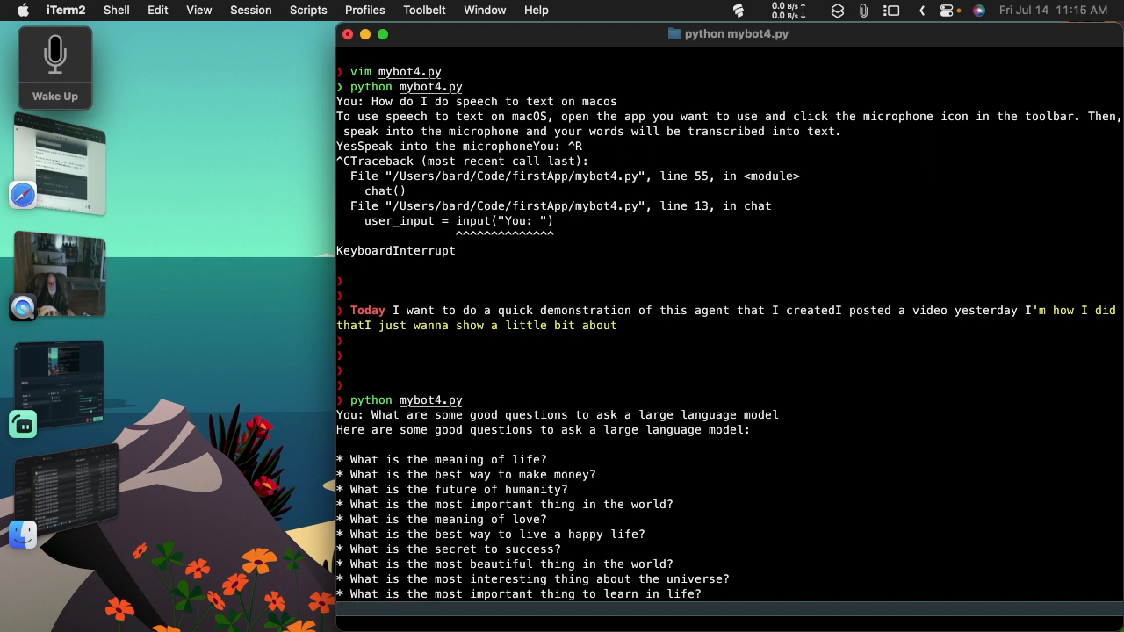
- Return the chatbot to an empty prompt, then switch to Streamlabs Desktop
{"action": "key", "text": "Return"}
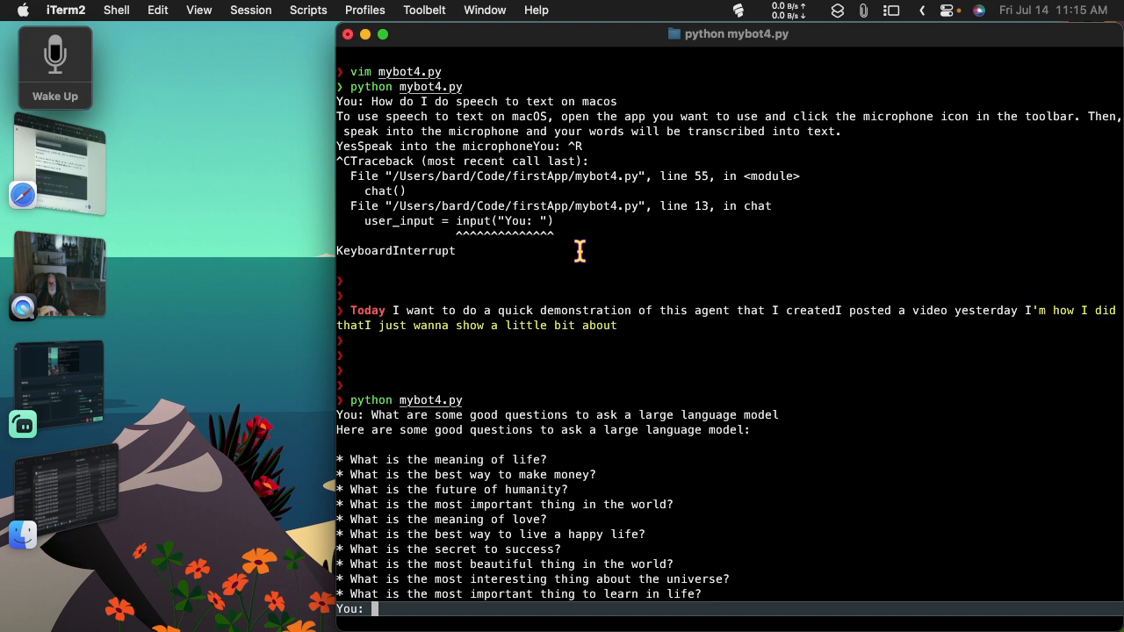
{"action": "mouse_move", "coordinate": [470, 401]}
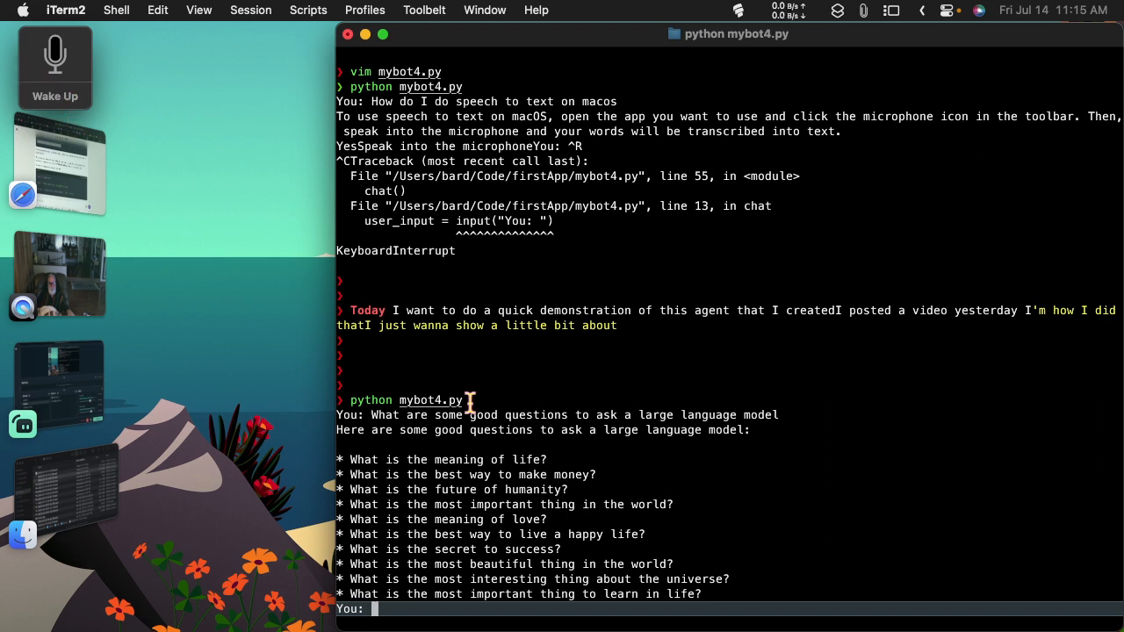
{"action": "mouse_move", "coordinate": [947, 382]}
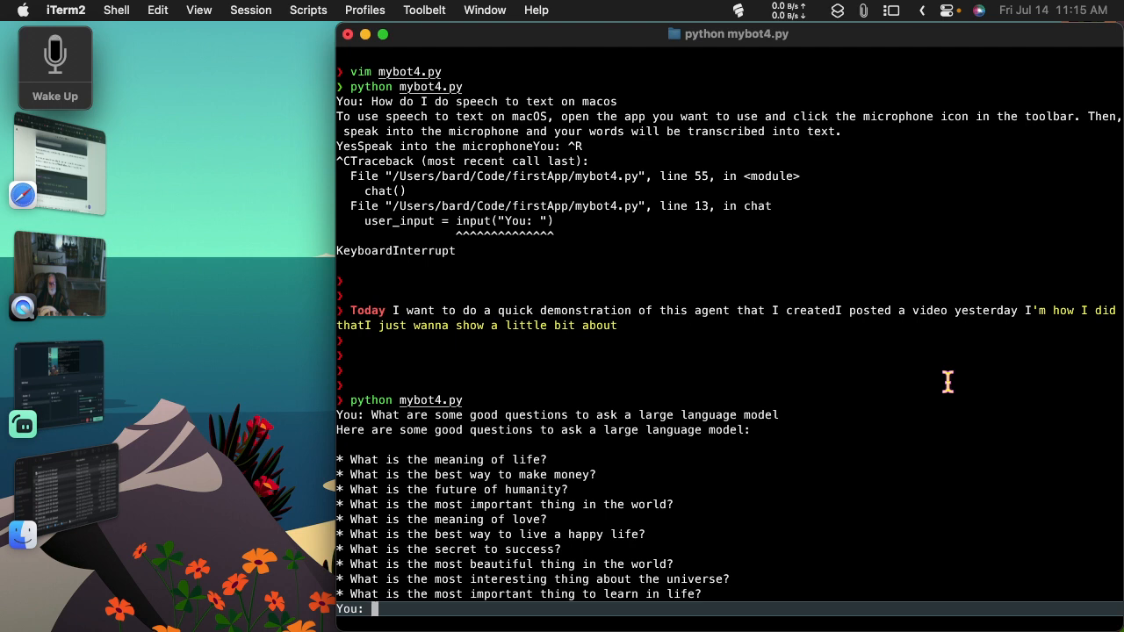
{"action": "mouse_move", "coordinate": [600, 374]}
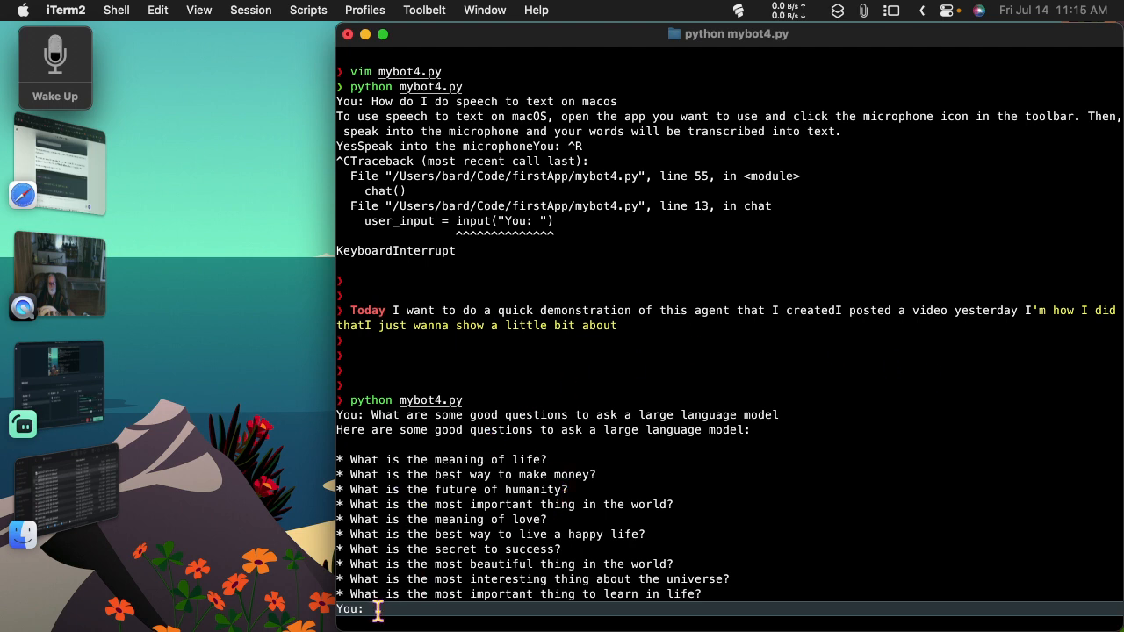
{"action": "mouse_move", "coordinate": [911, 452]}
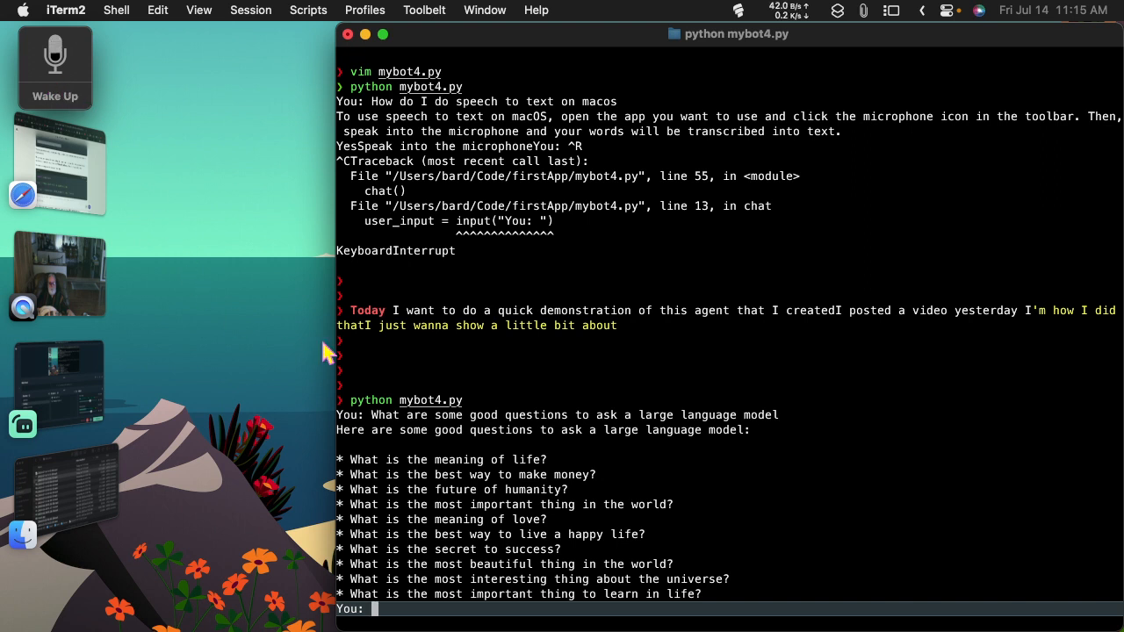
{"action": "mouse_move", "coordinate": [838, 476]}
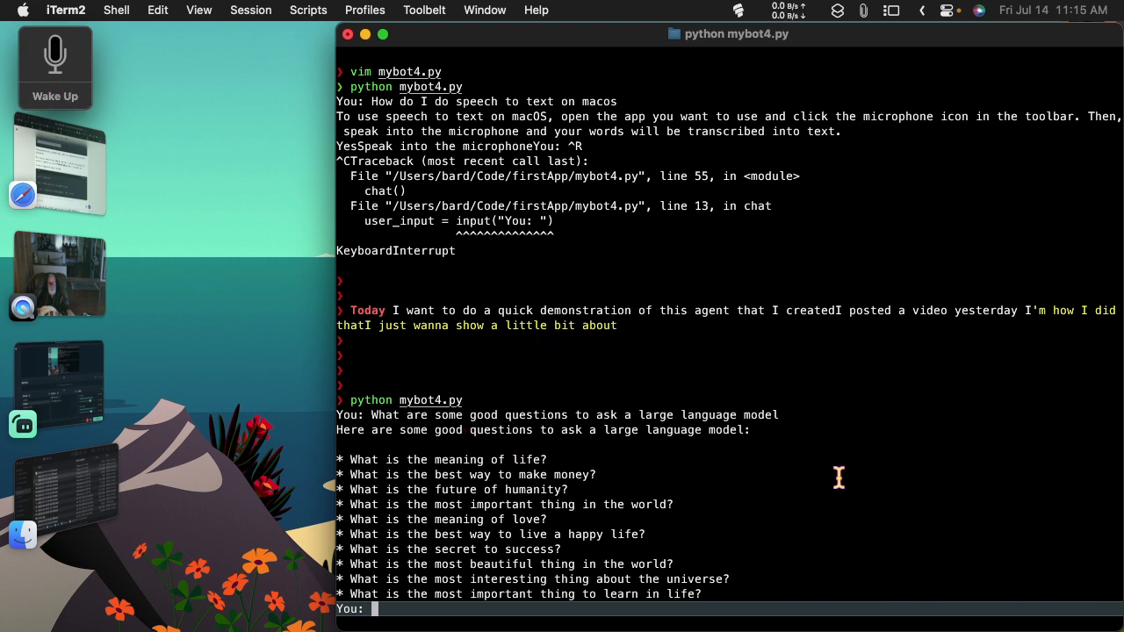
{"action": "mouse_move", "coordinate": [263, 319]}
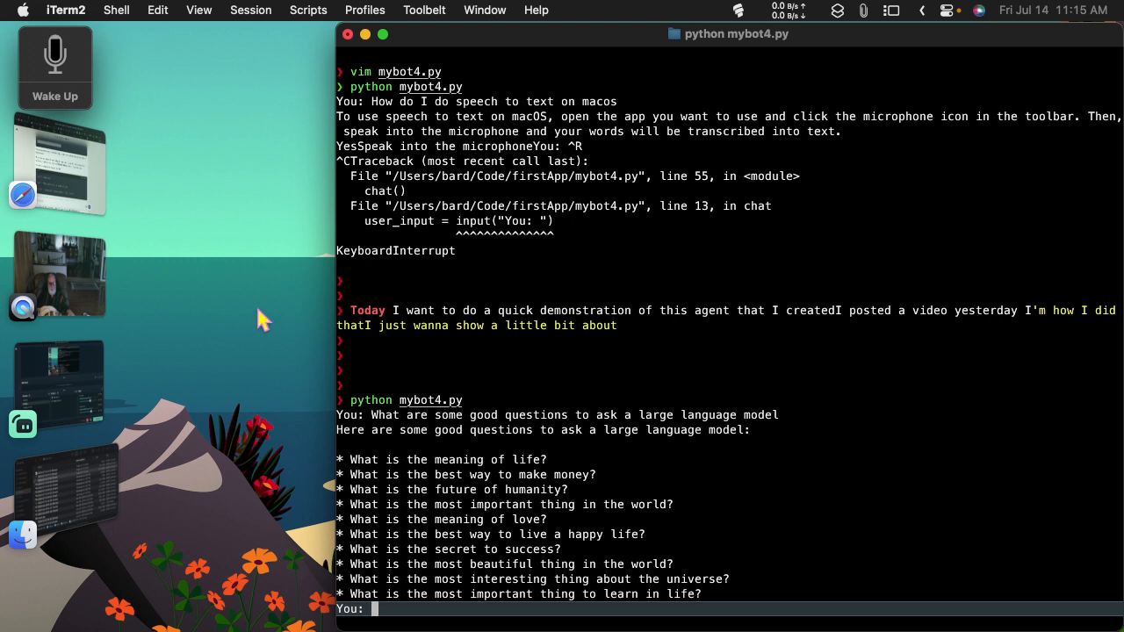
{"action": "mouse_move", "coordinate": [738, 379]}
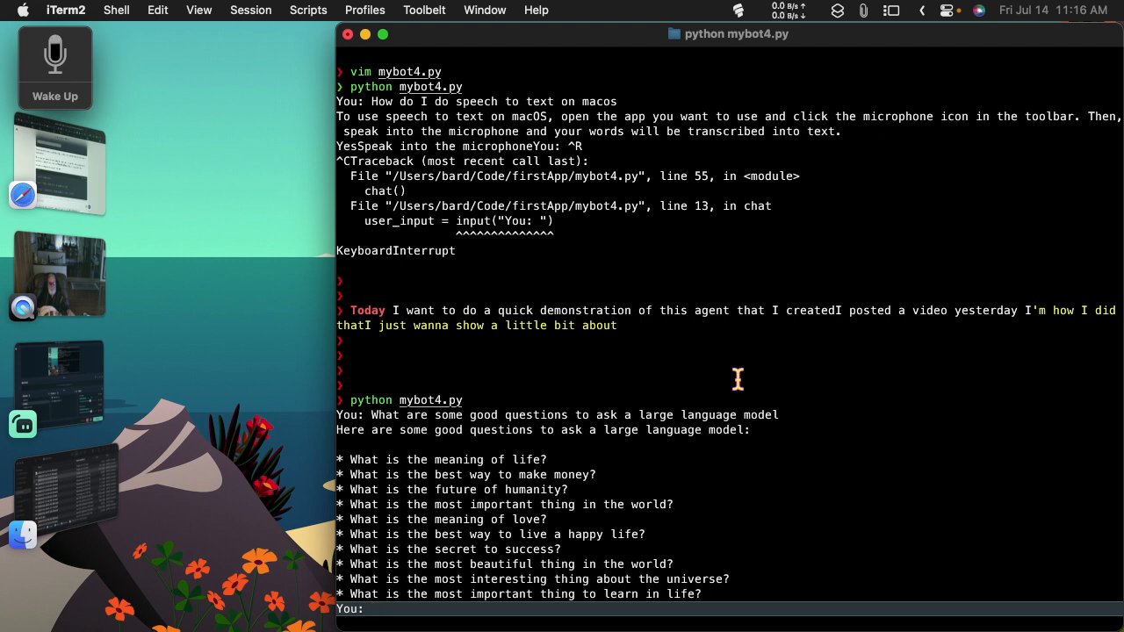
{"action": "mouse_move", "coordinate": [709, 463]}
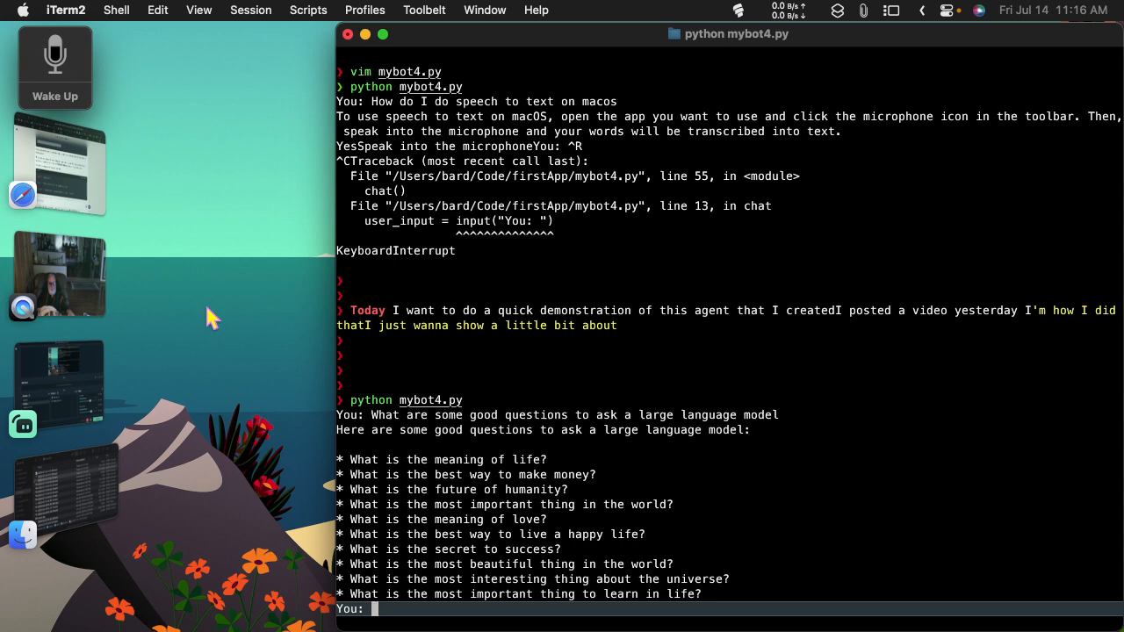
{"action": "key", "text": "cmd+tab"}
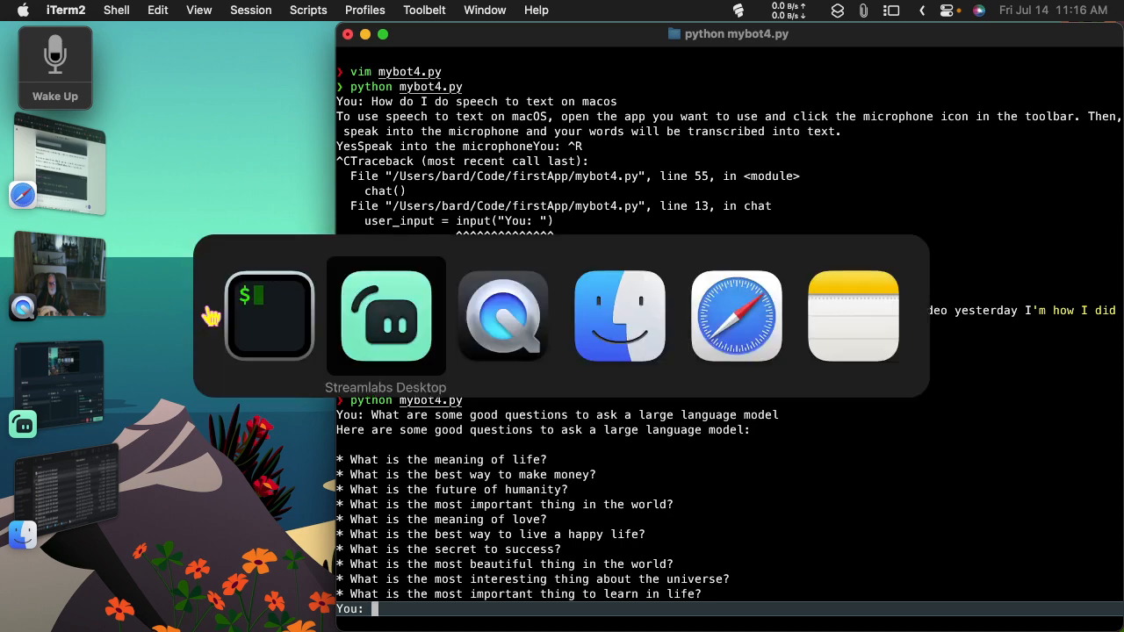
{"action": "left_click", "coordinate": [385, 316]}
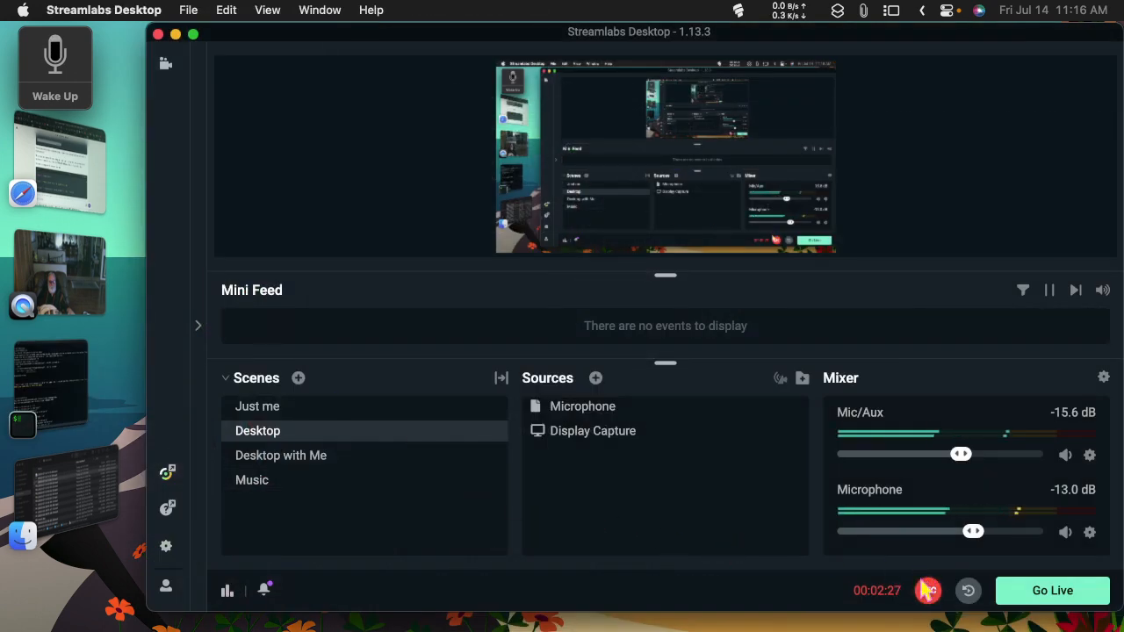